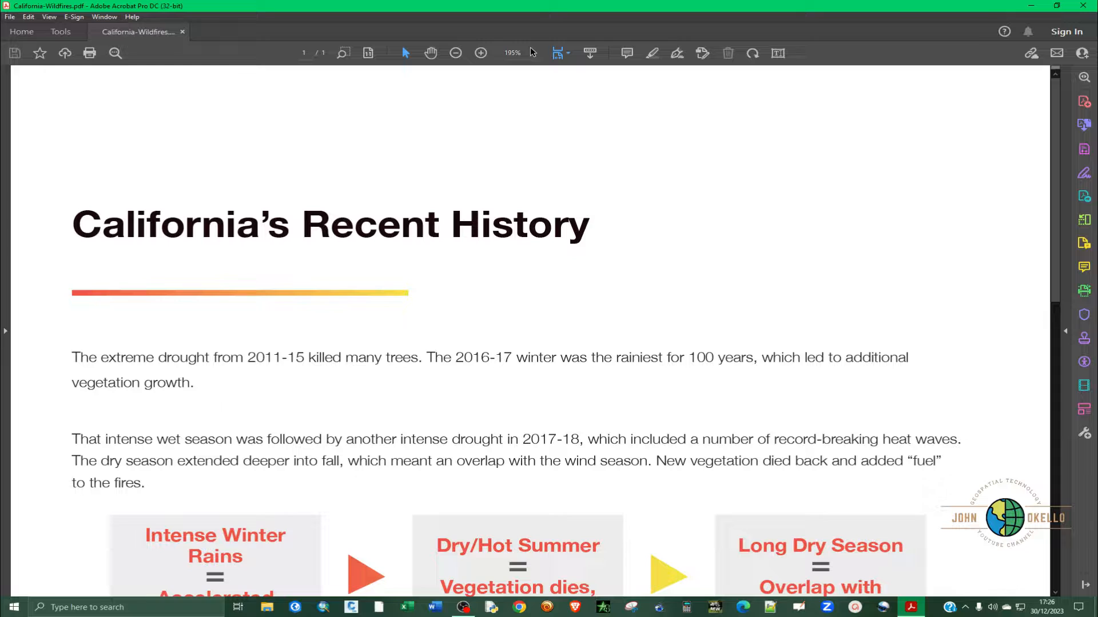
# Zoom the California's Recent History page to 75% so the whole page fits.
pyautogui.click(532, 53)
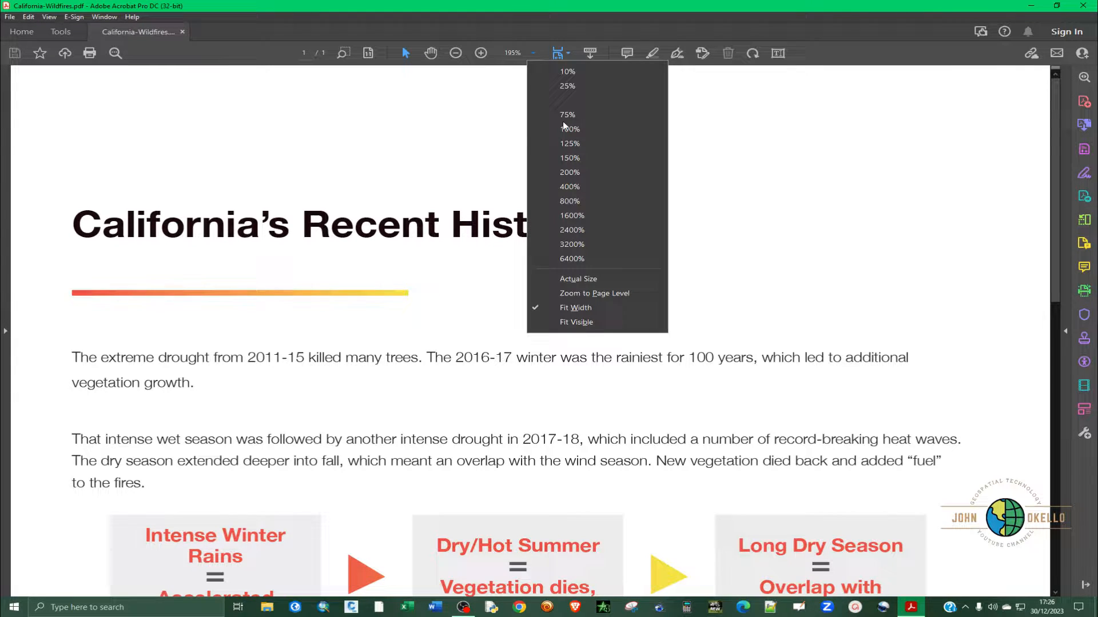
pyautogui.click(567, 114)
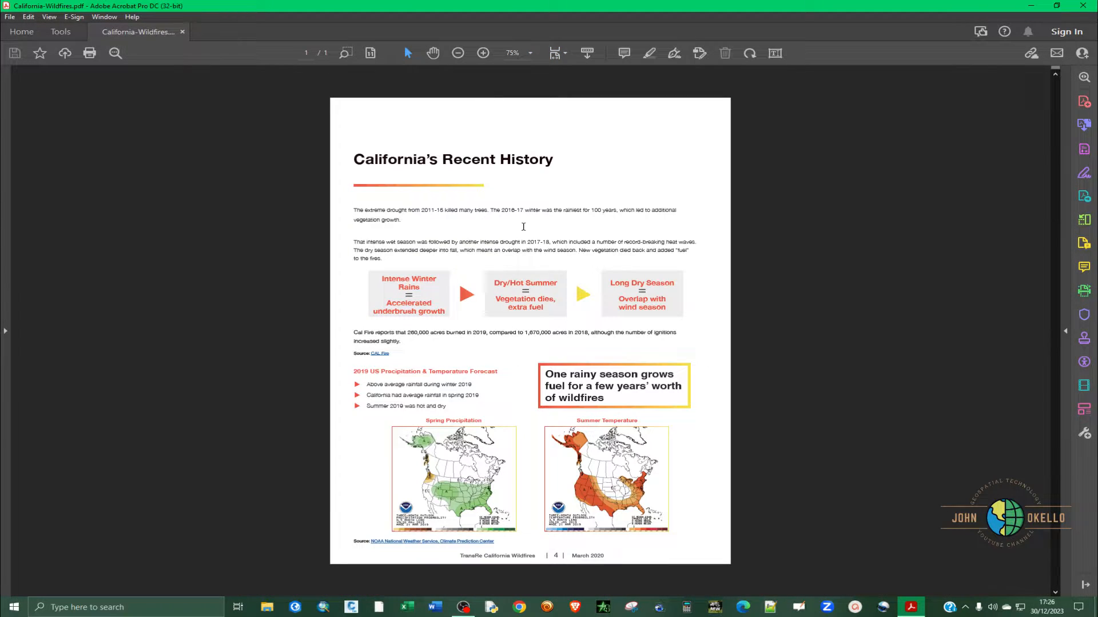
pyautogui.moveTo(324, 280)
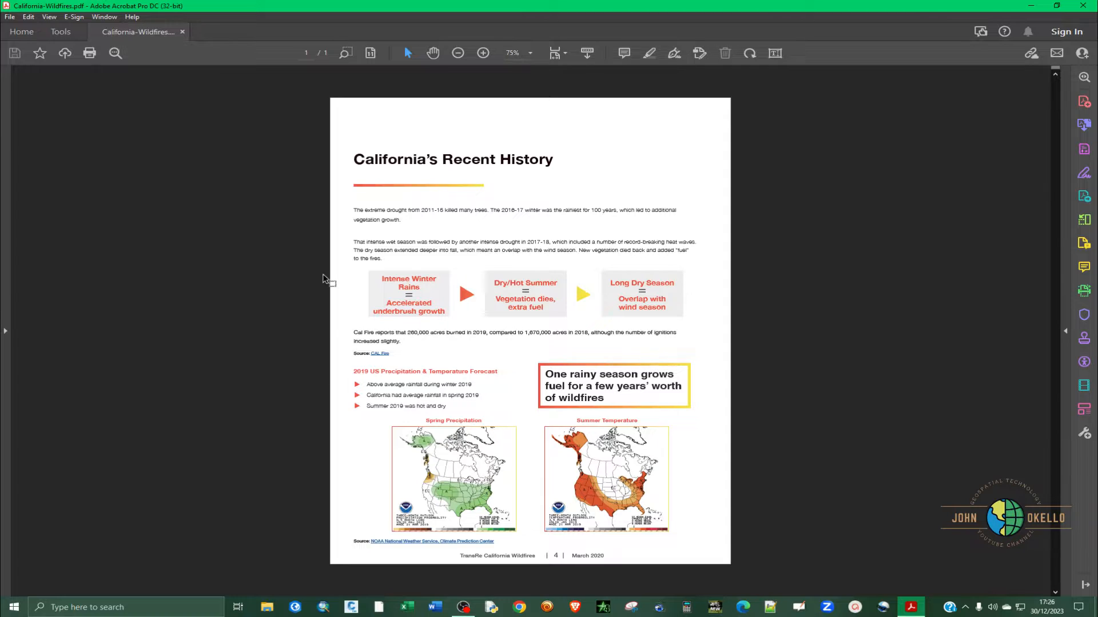
pyautogui.moveTo(593, 352)
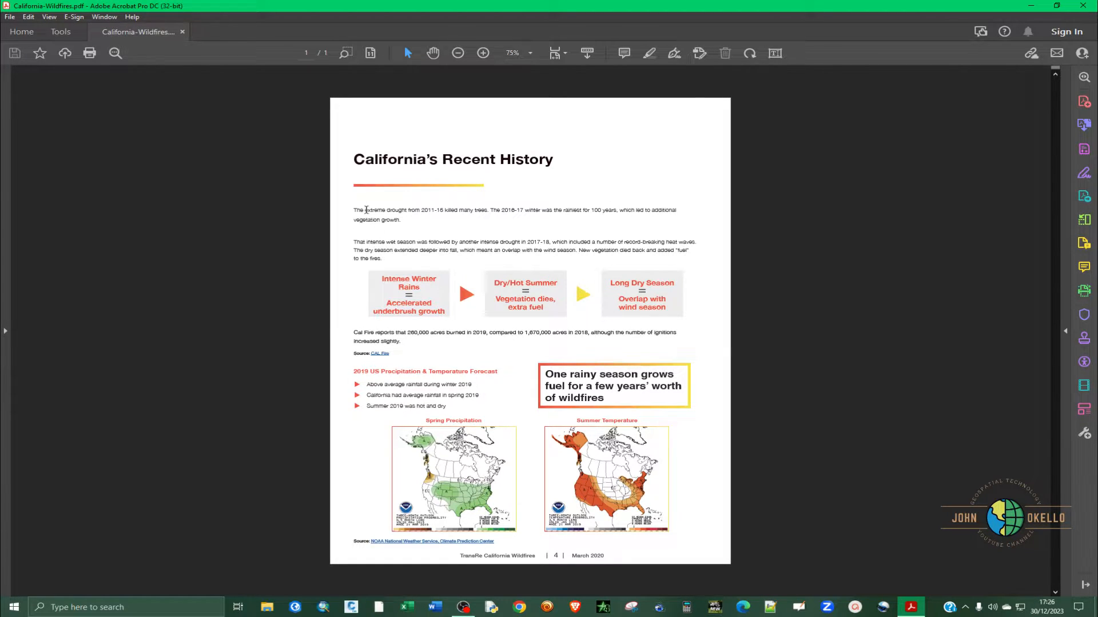
pyautogui.moveTo(60, 32)
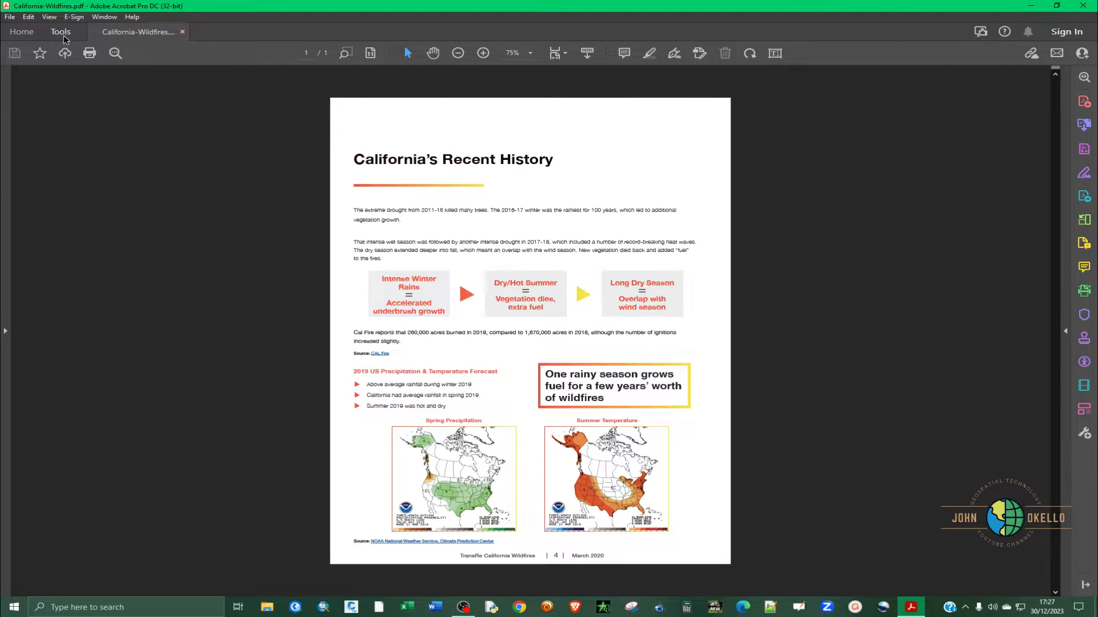
# Enter Edit PDF mode from Tools, outlining the page's text and image boxes.
pyautogui.click(61, 32)
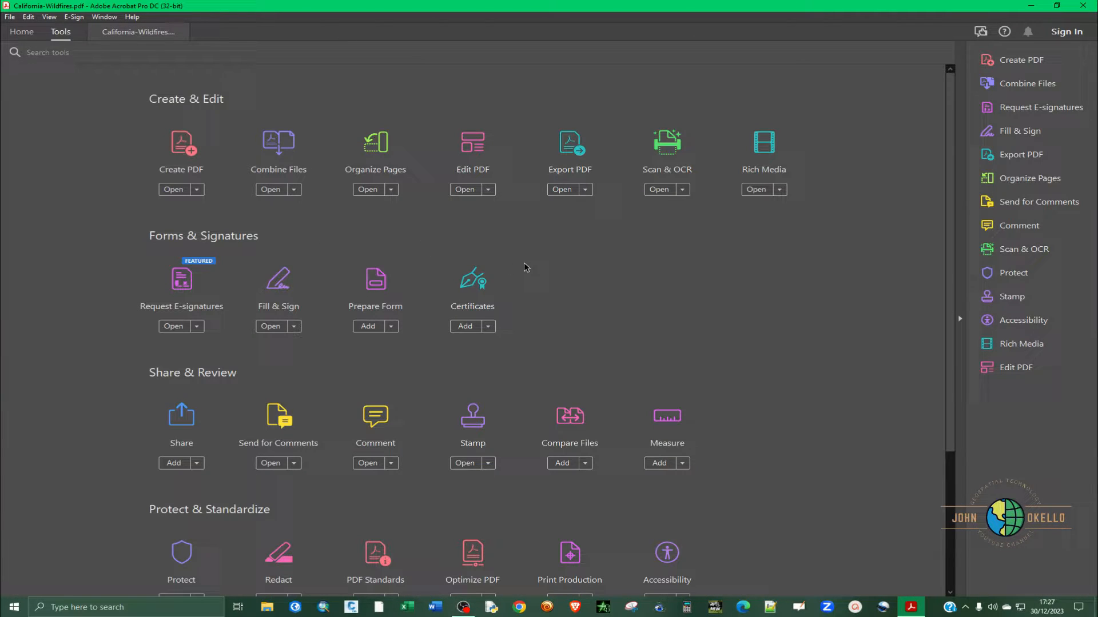
pyautogui.moveTo(472, 144)
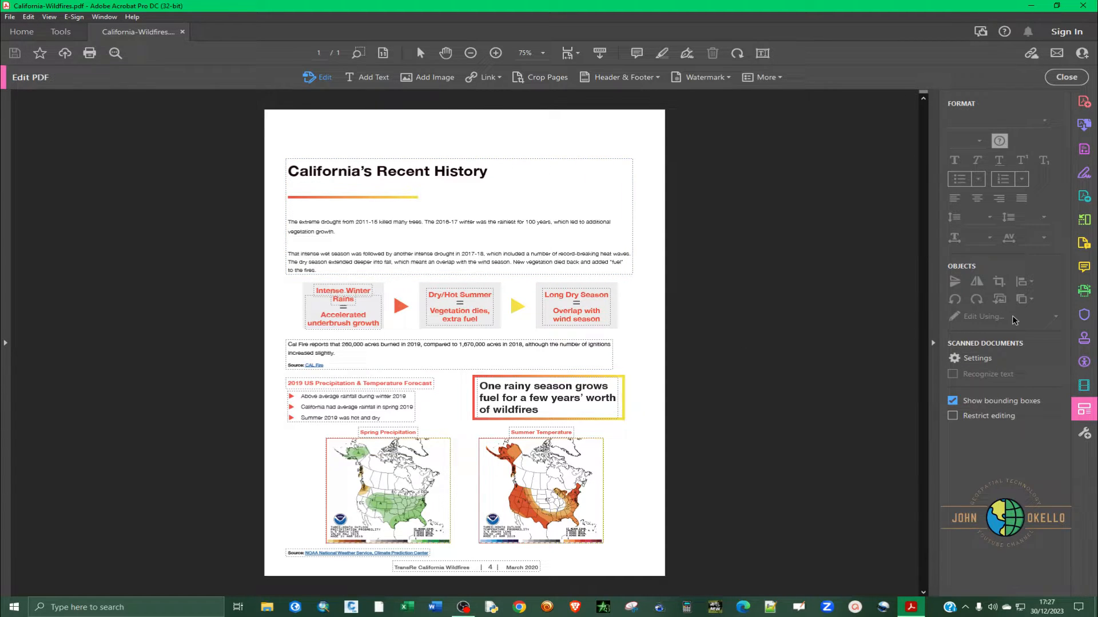
pyautogui.moveTo(1084, 409)
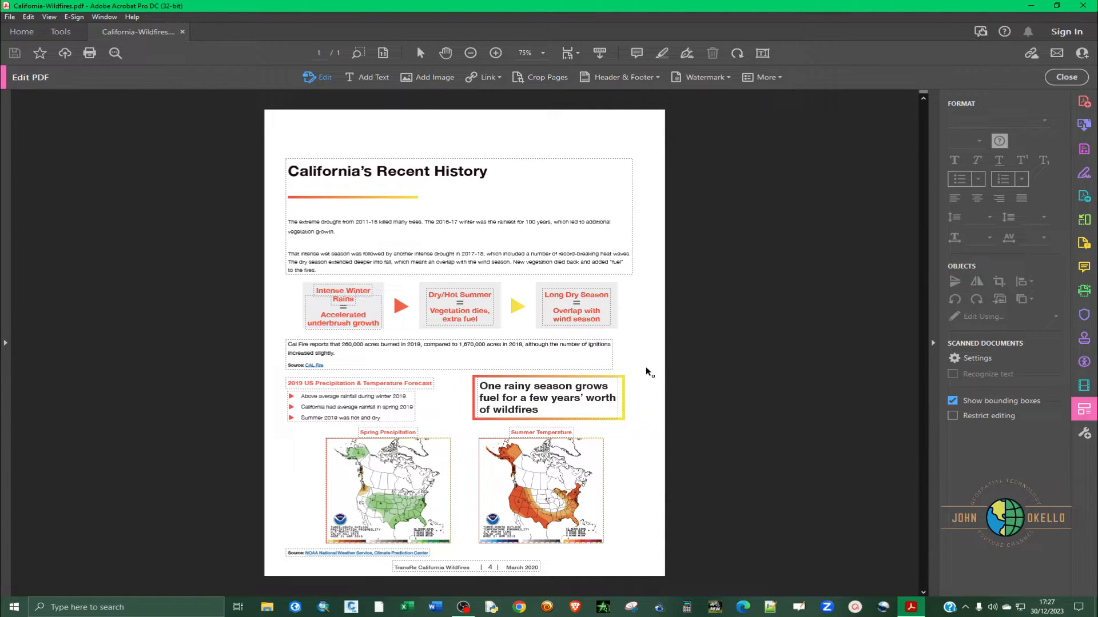
pyautogui.click(465, 170)
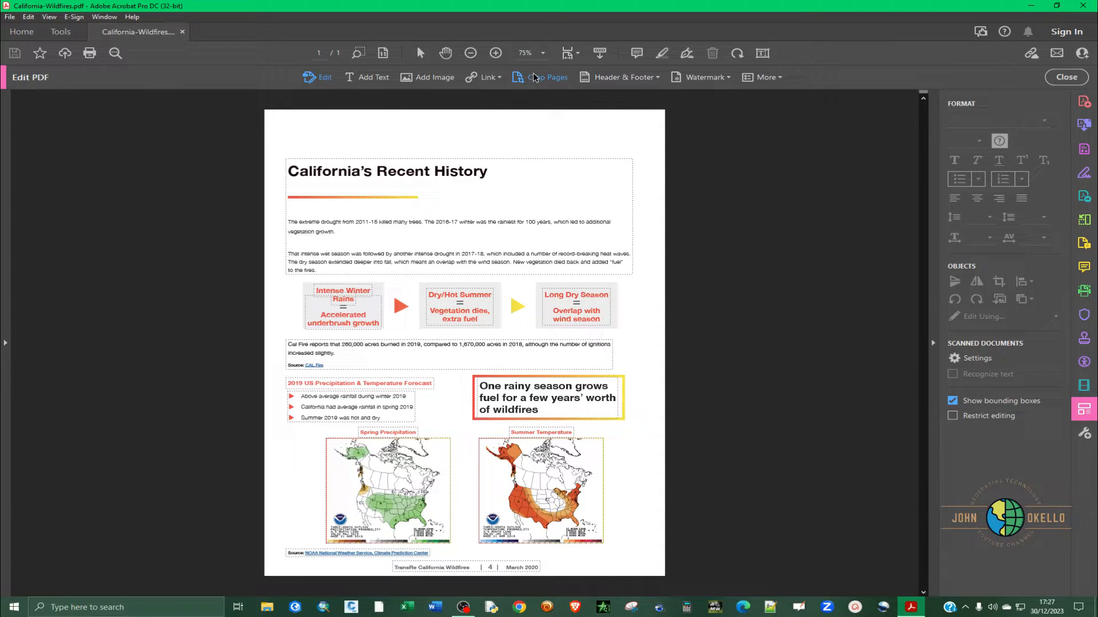
# Start Crop Pages, mark the top section, and bring up the Set Page Boxes margins.
pyautogui.click(953, 400)
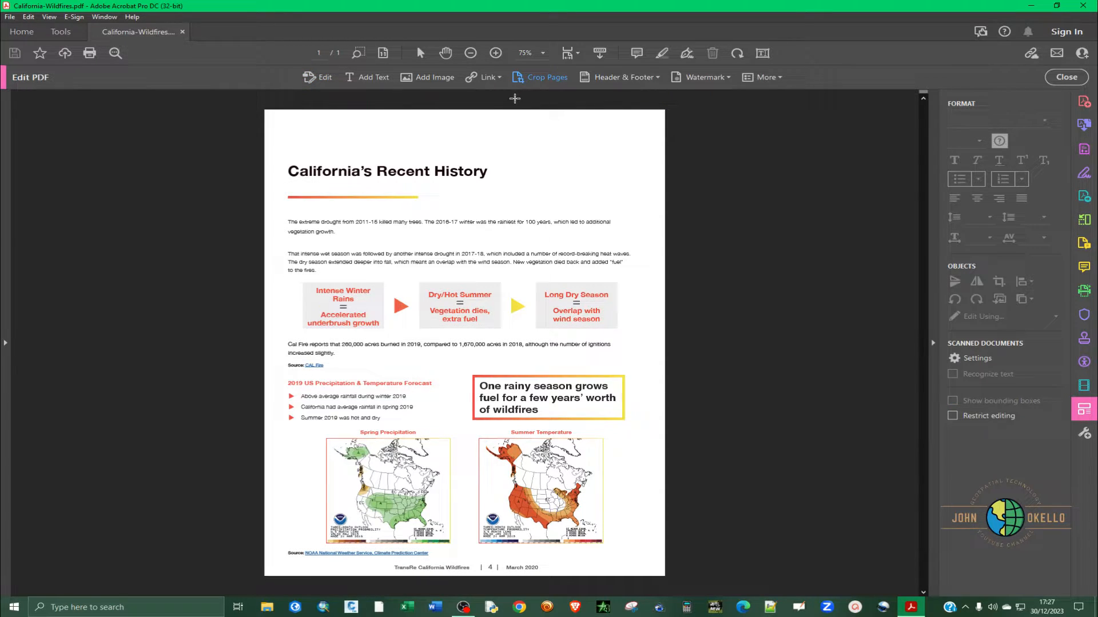
pyautogui.moveTo(323, 145)
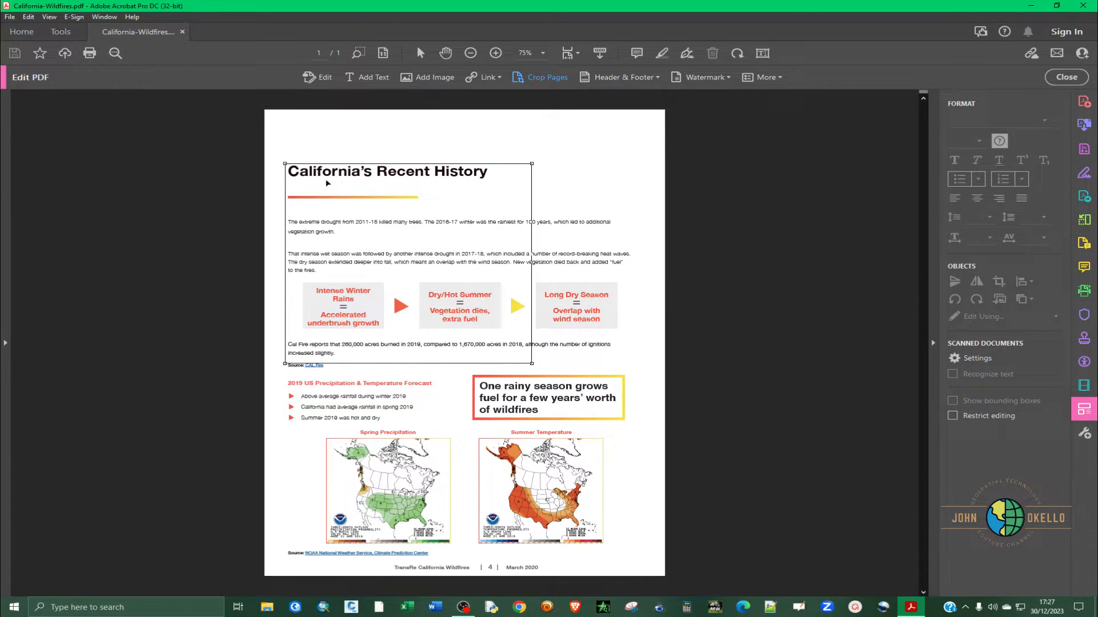
pyautogui.moveTo(520, 351)
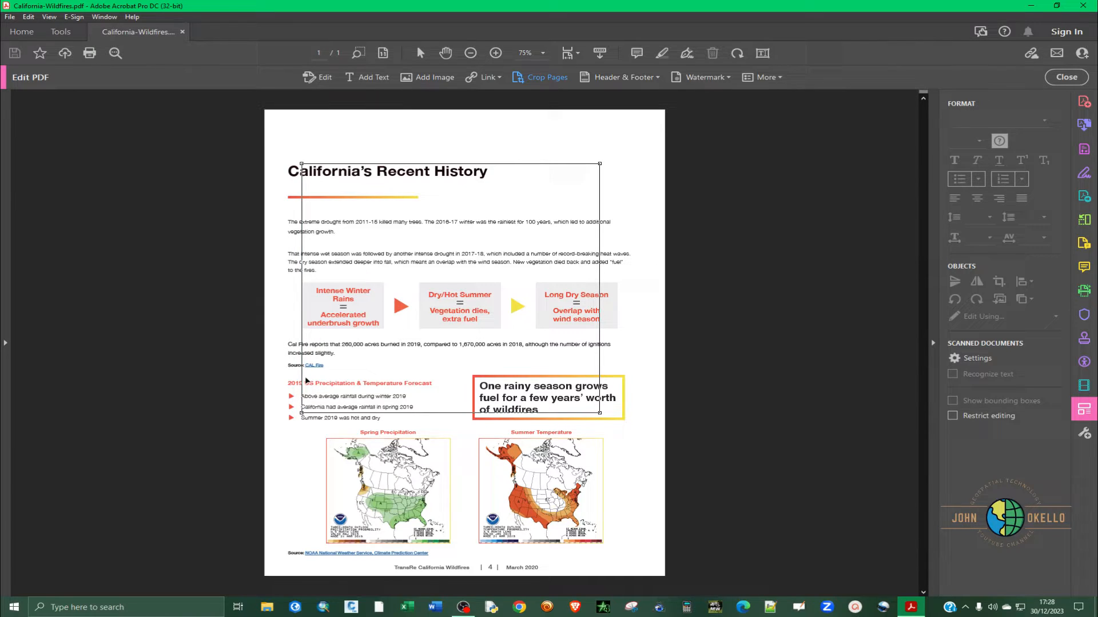
pyautogui.moveTo(458, 213)
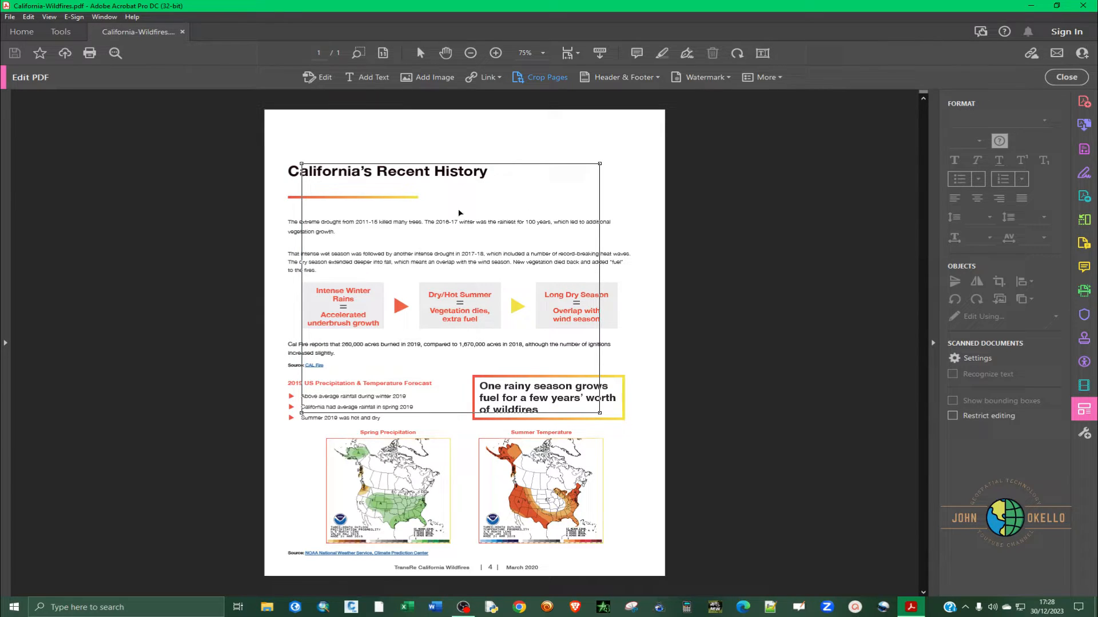
pyautogui.click(544, 76)
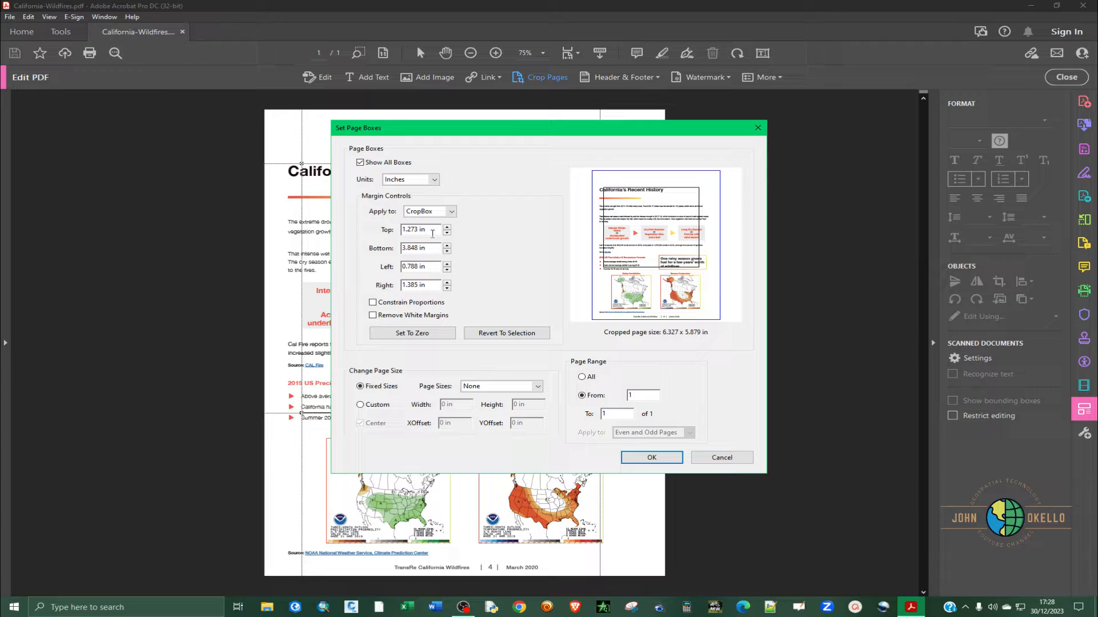
pyautogui.moveTo(499, 244)
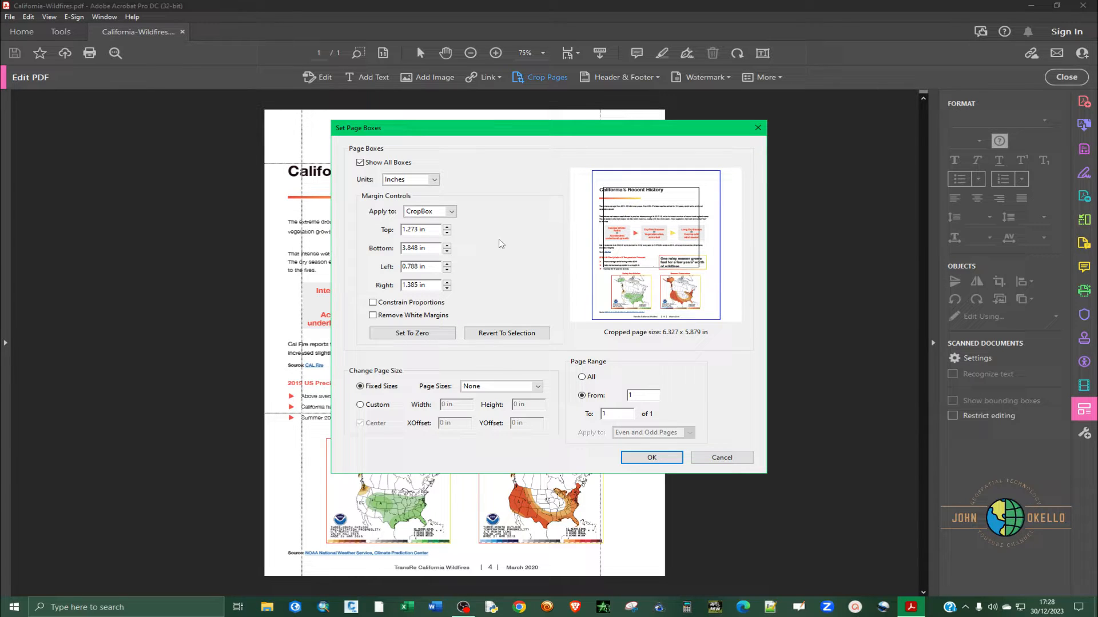
pyautogui.moveTo(495, 180)
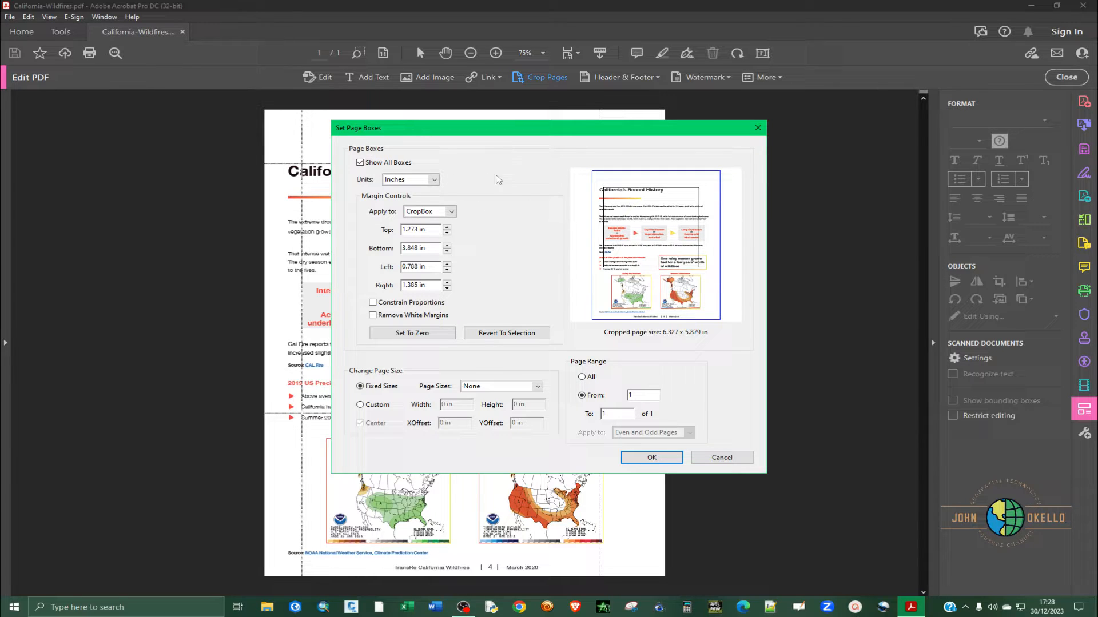
pyautogui.moveTo(470, 260)
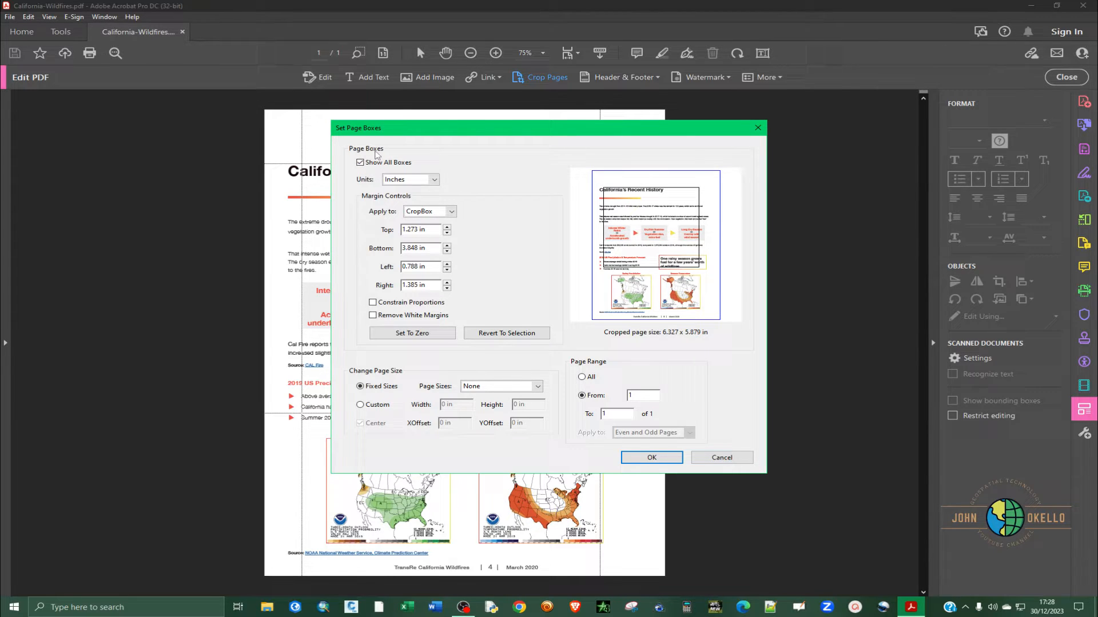
pyautogui.moveTo(677, 241)
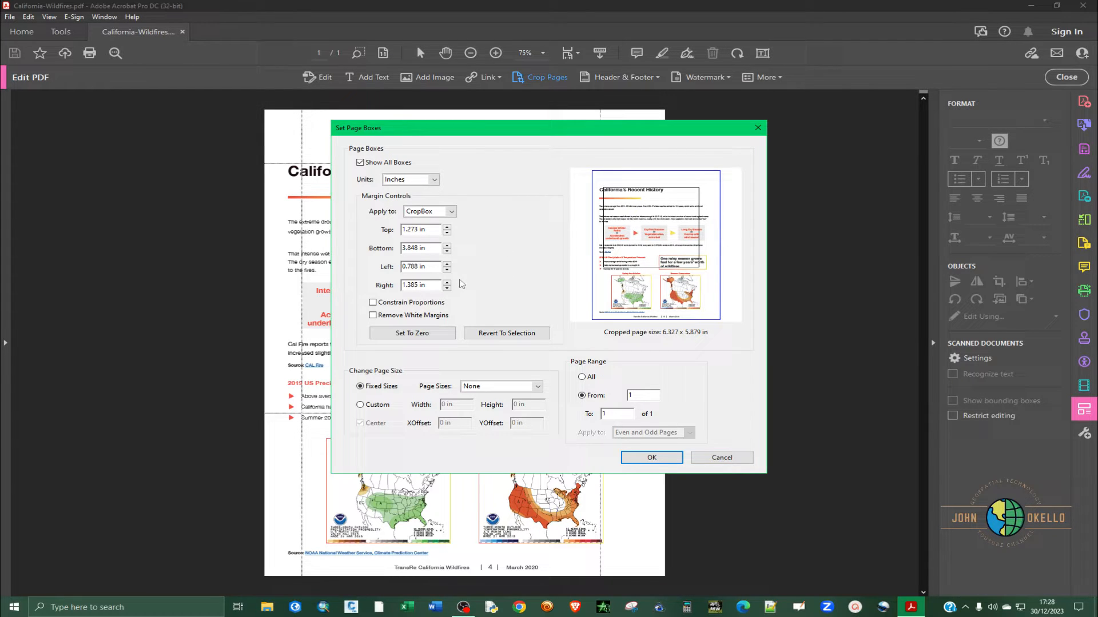
pyautogui.moveTo(697, 230)
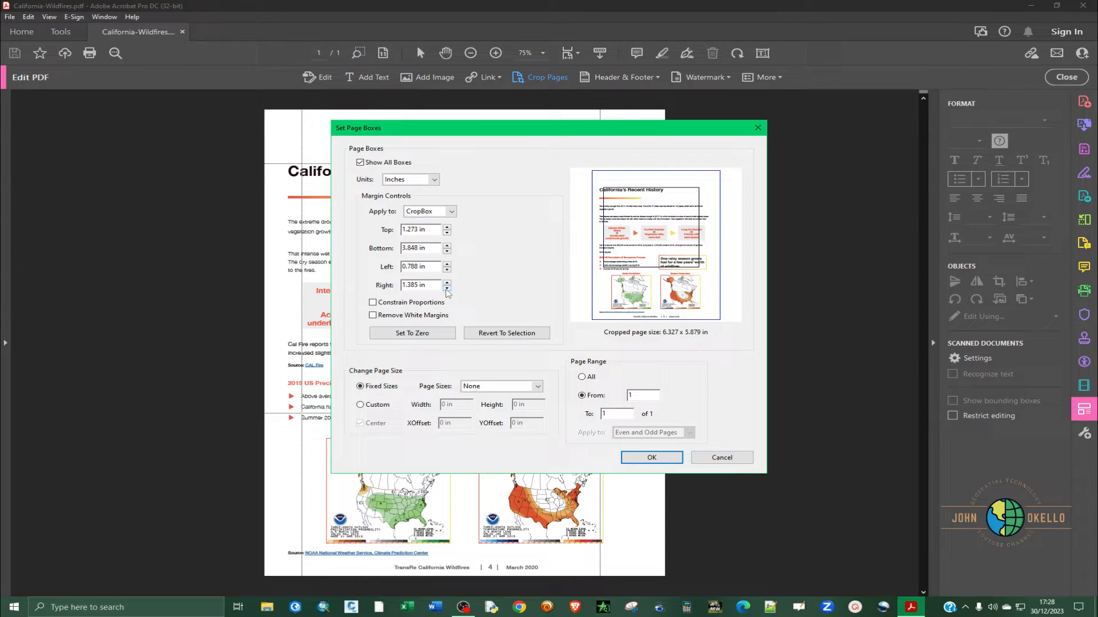
# Adjust the crop margins to 1.125 in top, 3.5 in bottom, 0.375 and 0.625 in sides.
pyautogui.click(447, 288)
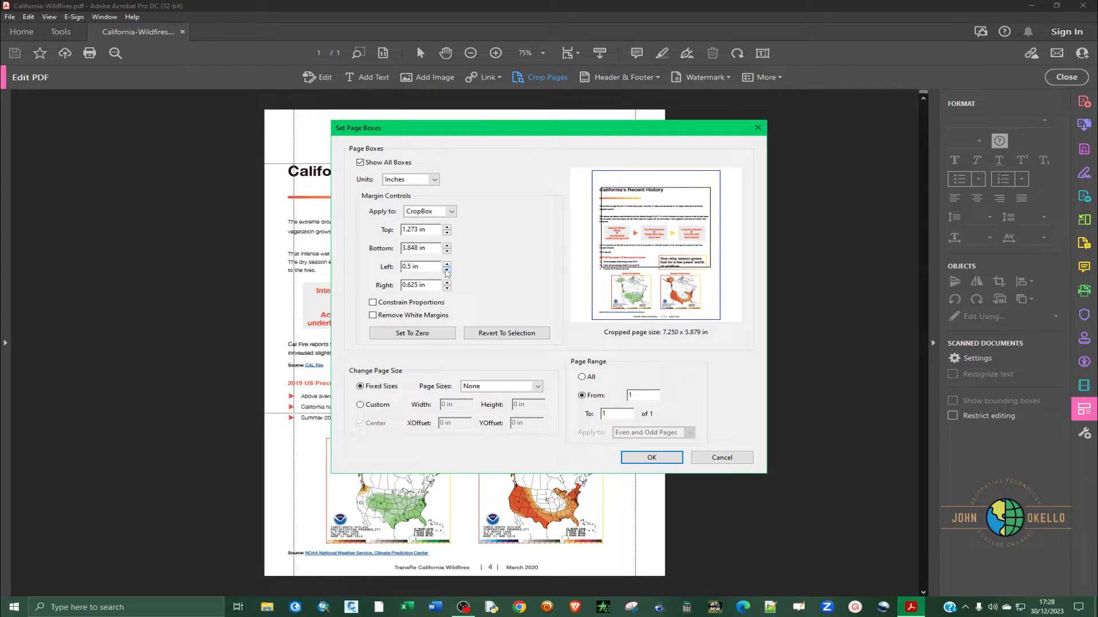
pyautogui.click(446, 270)
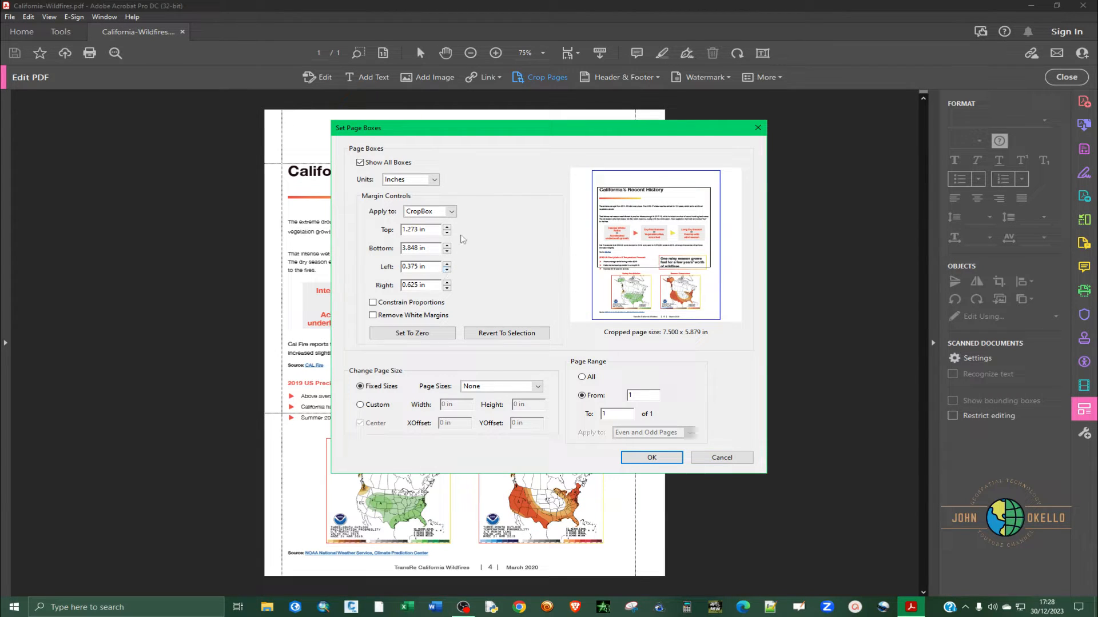
pyautogui.click(447, 232)
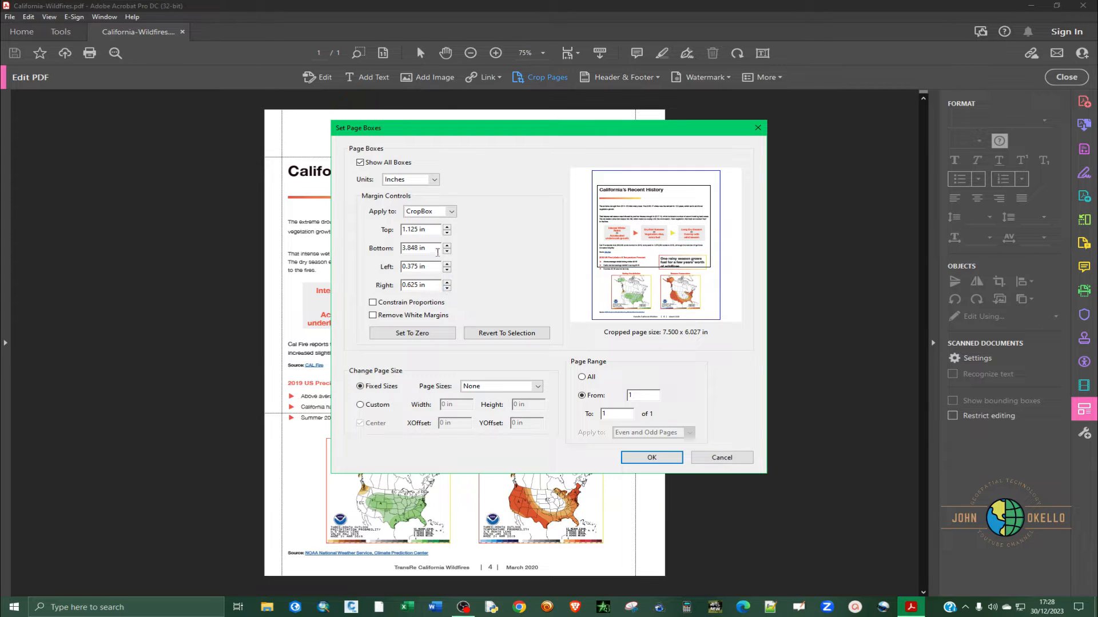
pyautogui.click(447, 252)
pyautogui.write('3.5')
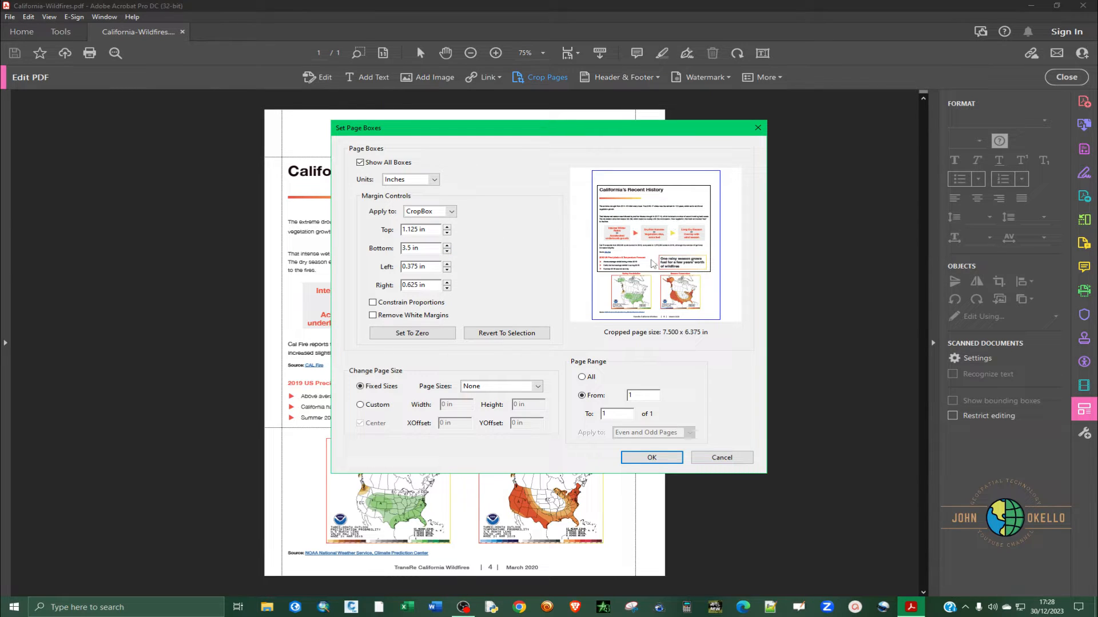
pyautogui.moveTo(407, 356)
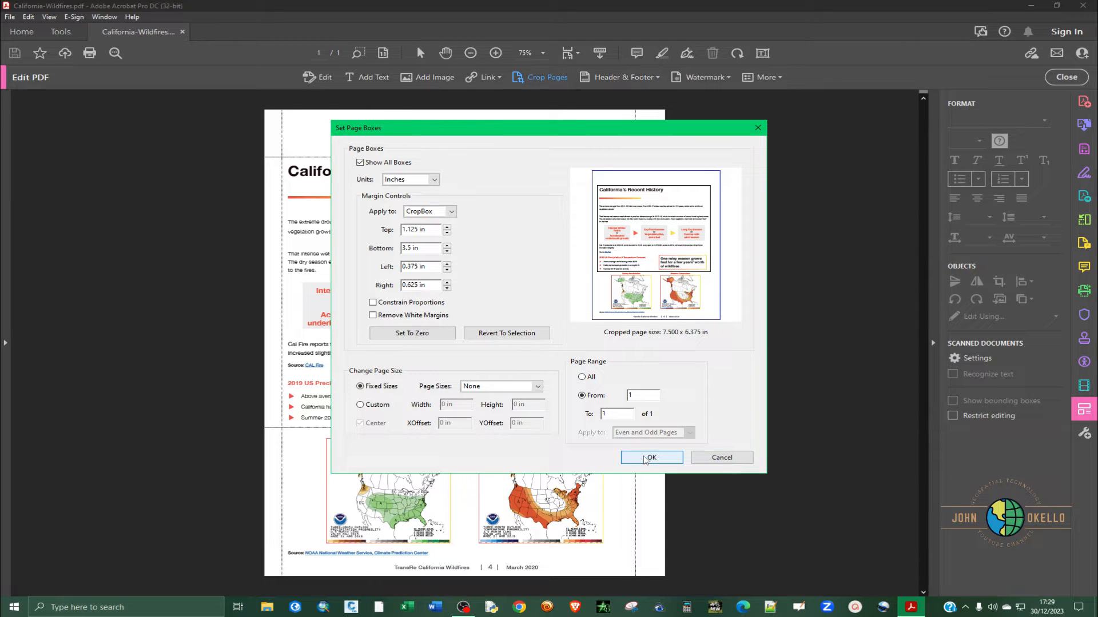
# Apply the crop, leave Edit PDF mode, and view the cropped top section at 75%.
pyautogui.click(651, 457)
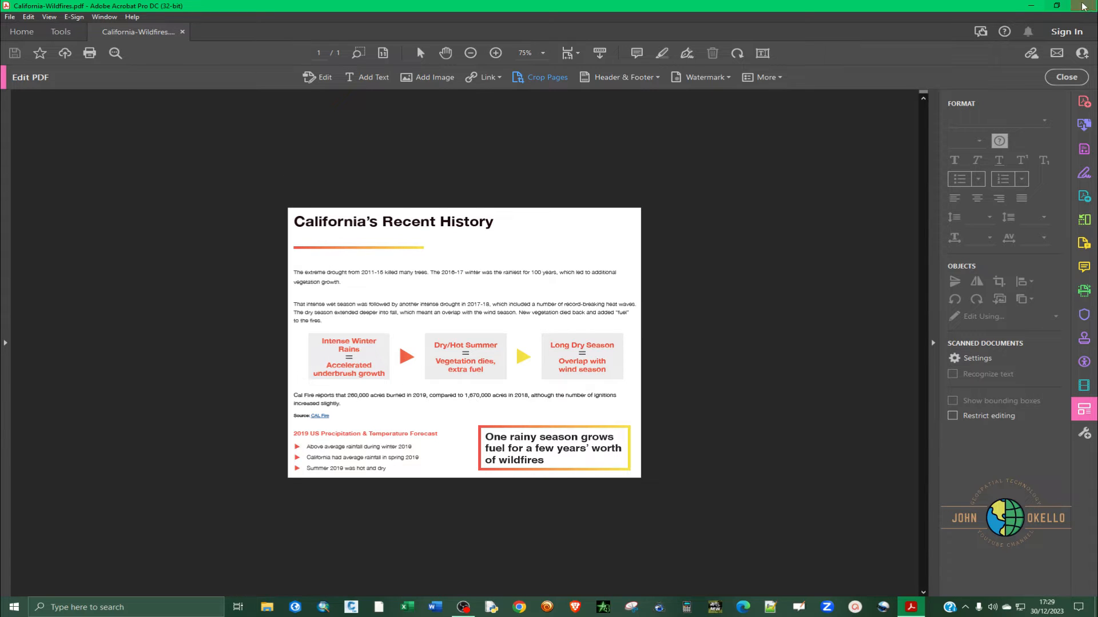
pyautogui.click(494, 54)
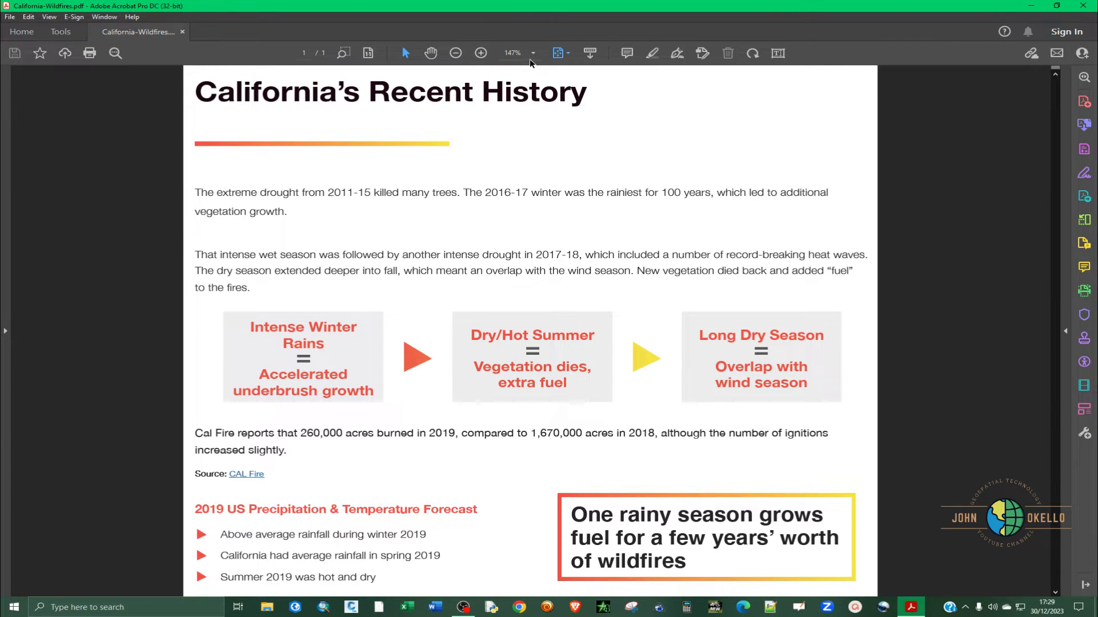
pyautogui.click(456, 54)
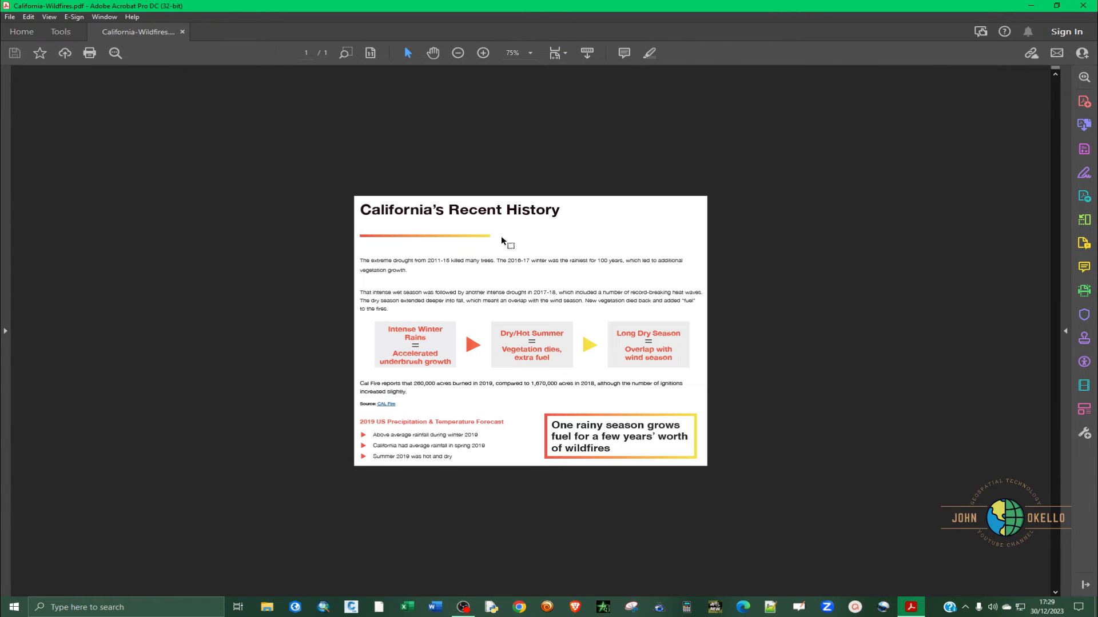
pyautogui.click(650, 54)
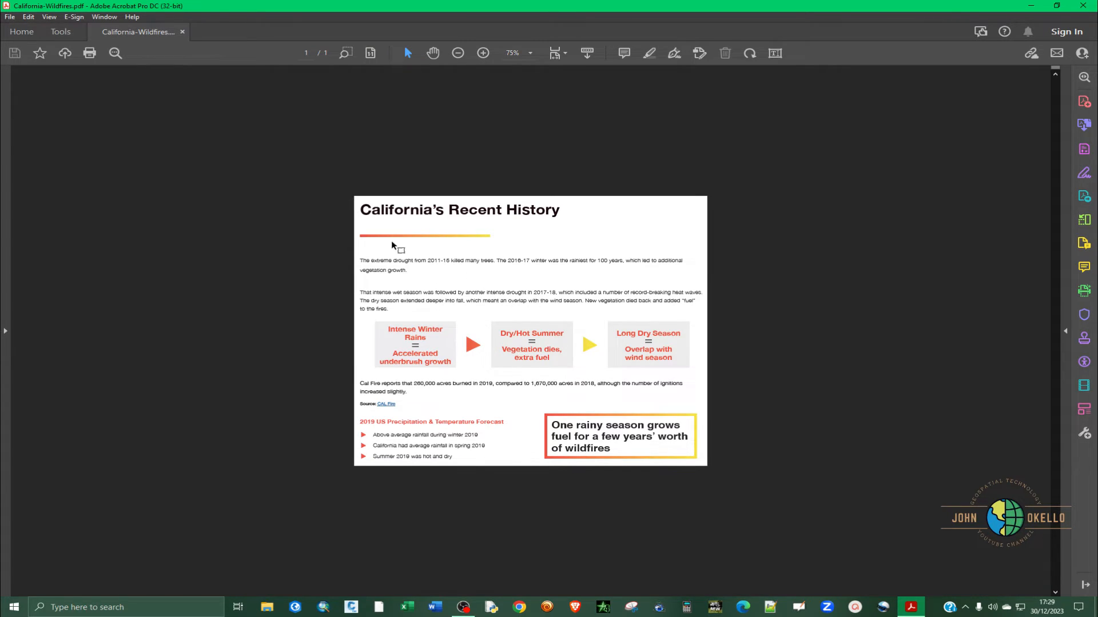
pyautogui.moveTo(529, 247)
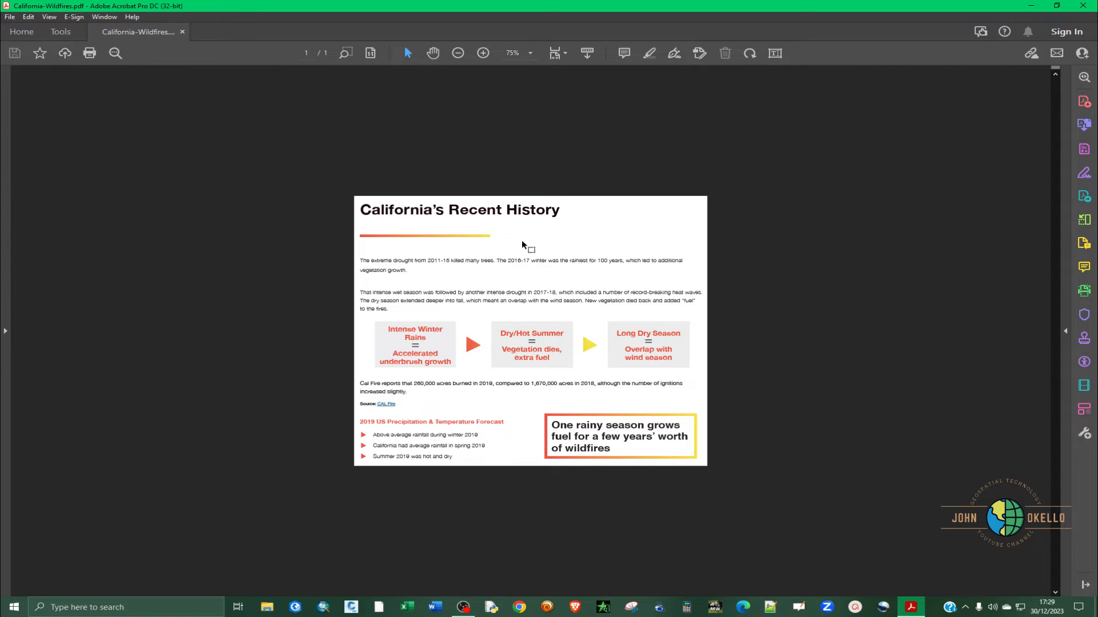
pyautogui.moveTo(5, 331)
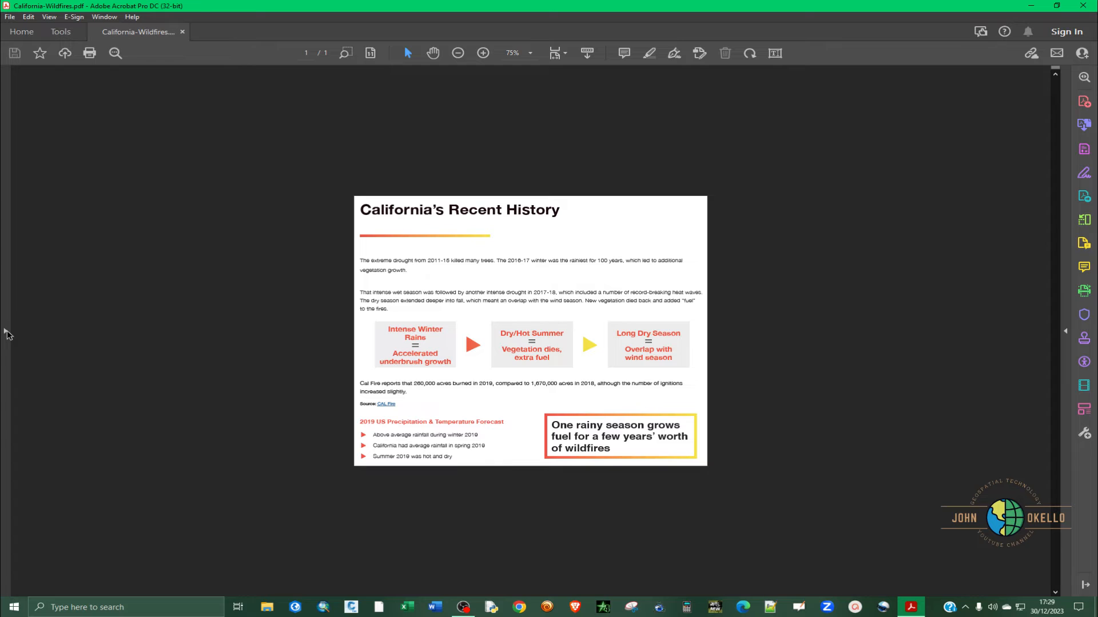
# Show Page Thumbnails and reopen Crop Pages from the thumbnail Options menu.
pyautogui.click(13, 83)
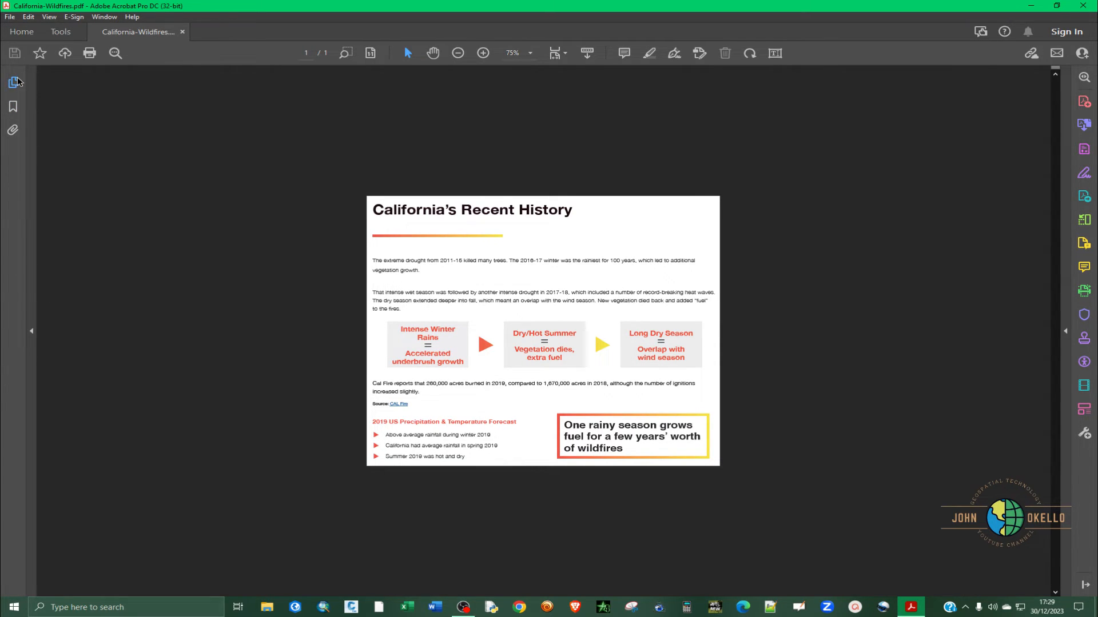
pyautogui.moveTo(13, 82)
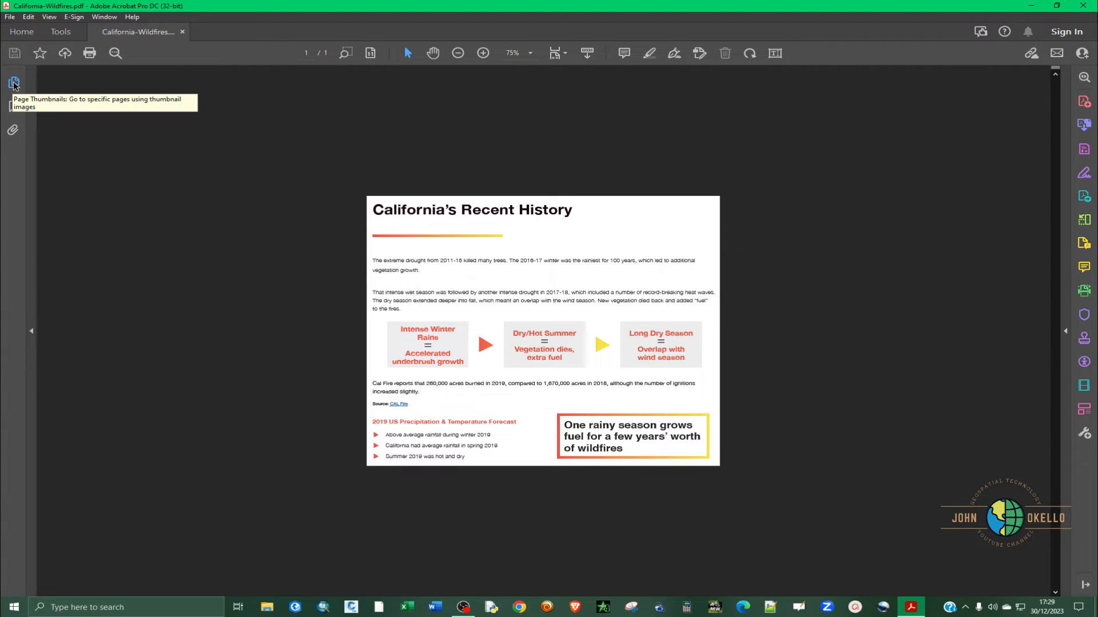
pyautogui.click(14, 83)
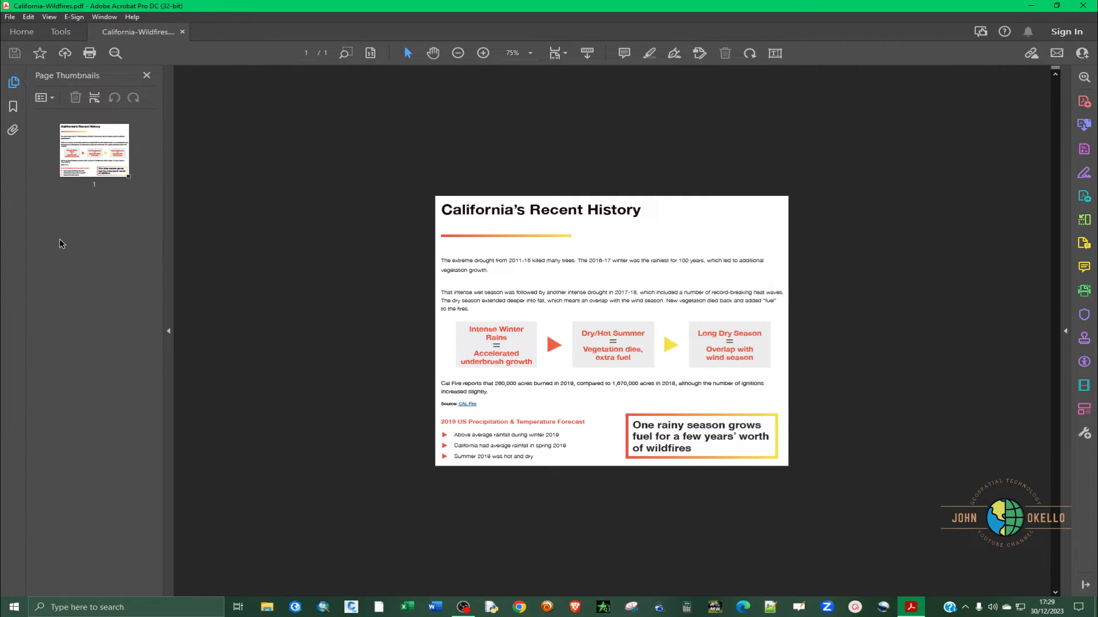
pyautogui.moveTo(41, 99)
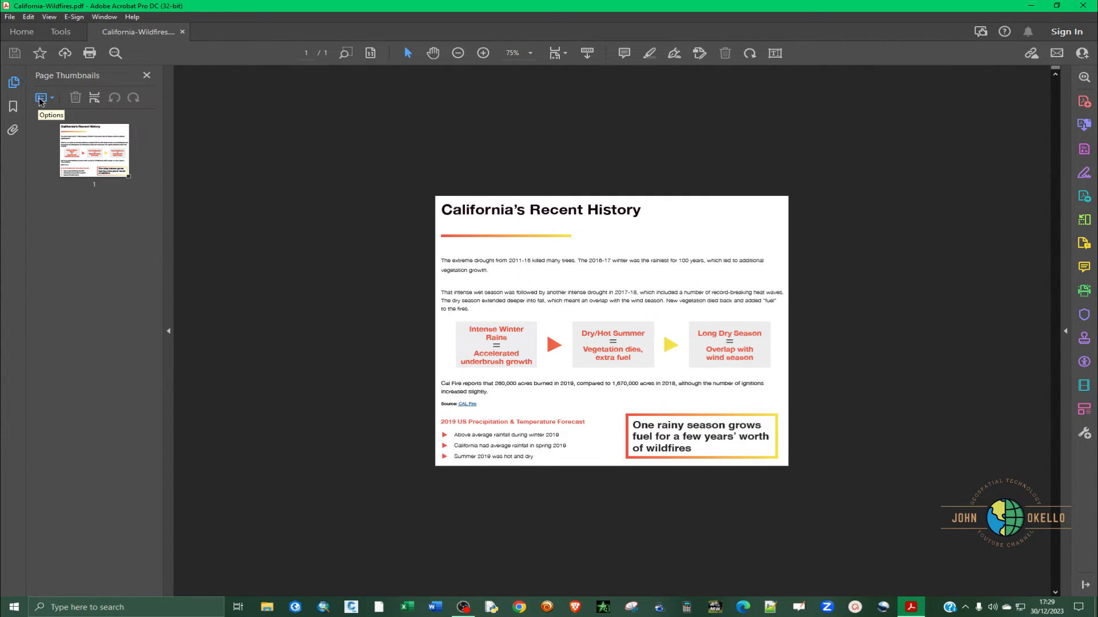
pyautogui.click(43, 98)
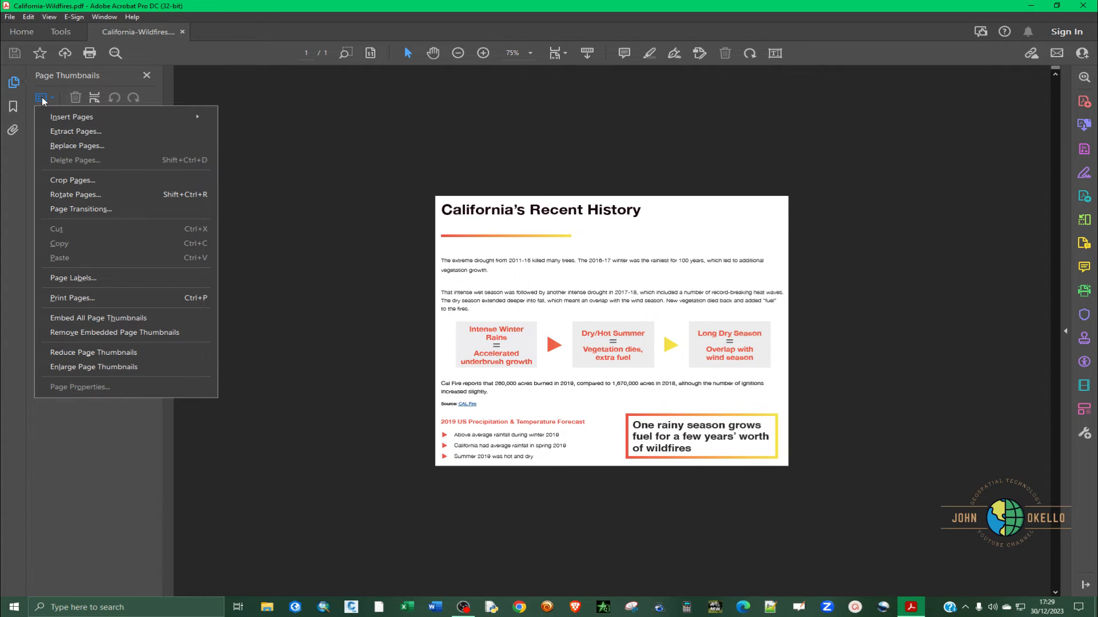
pyautogui.moveTo(71, 179)
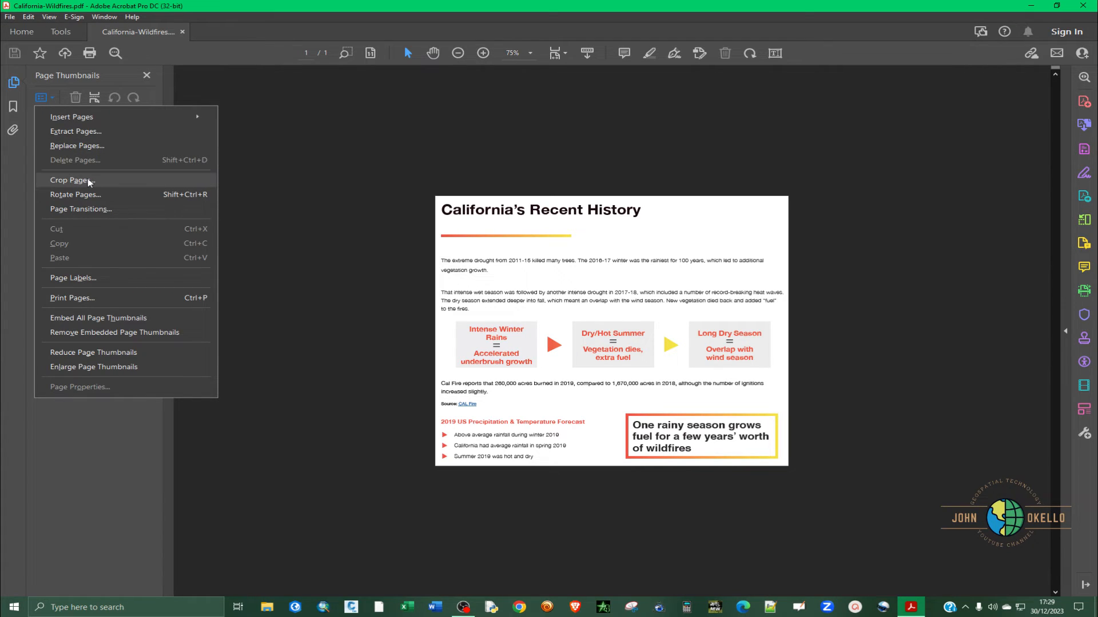
pyautogui.click(70, 179)
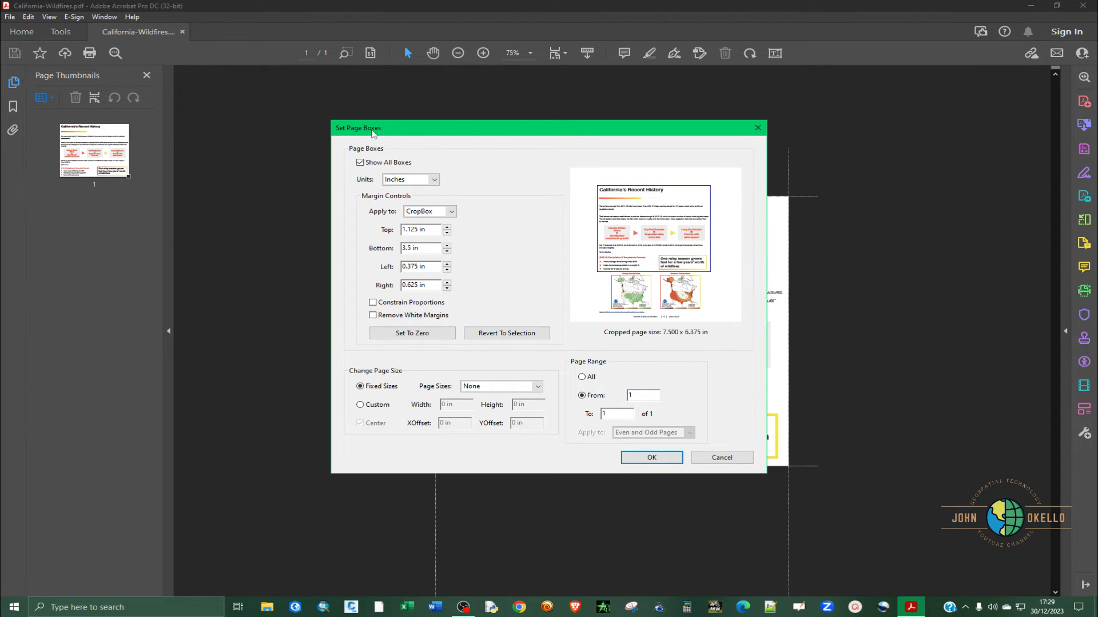
pyautogui.moveTo(539, 216)
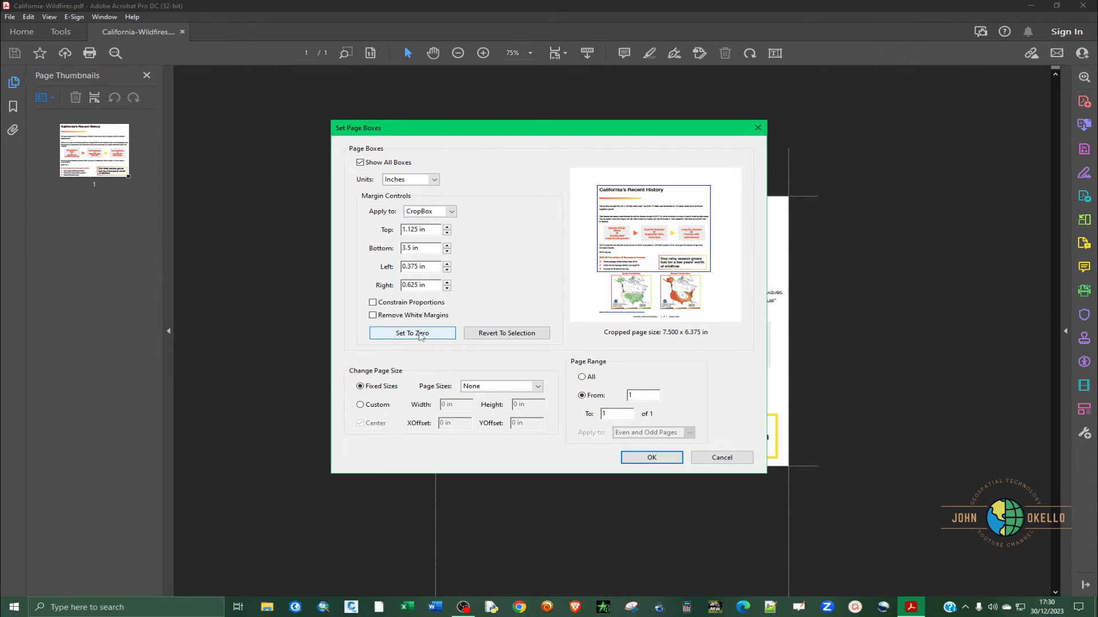
# Reset all crop margins with Set To Zero, restoring the full page with both maps.
pyautogui.click(412, 333)
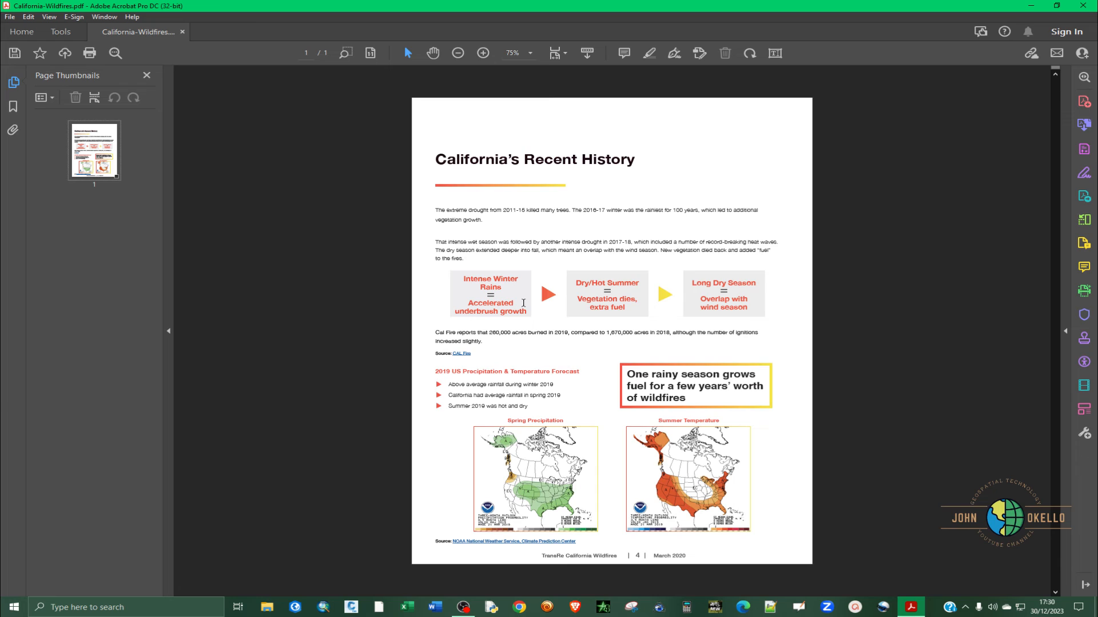
pyautogui.moveTo(1009, 194)
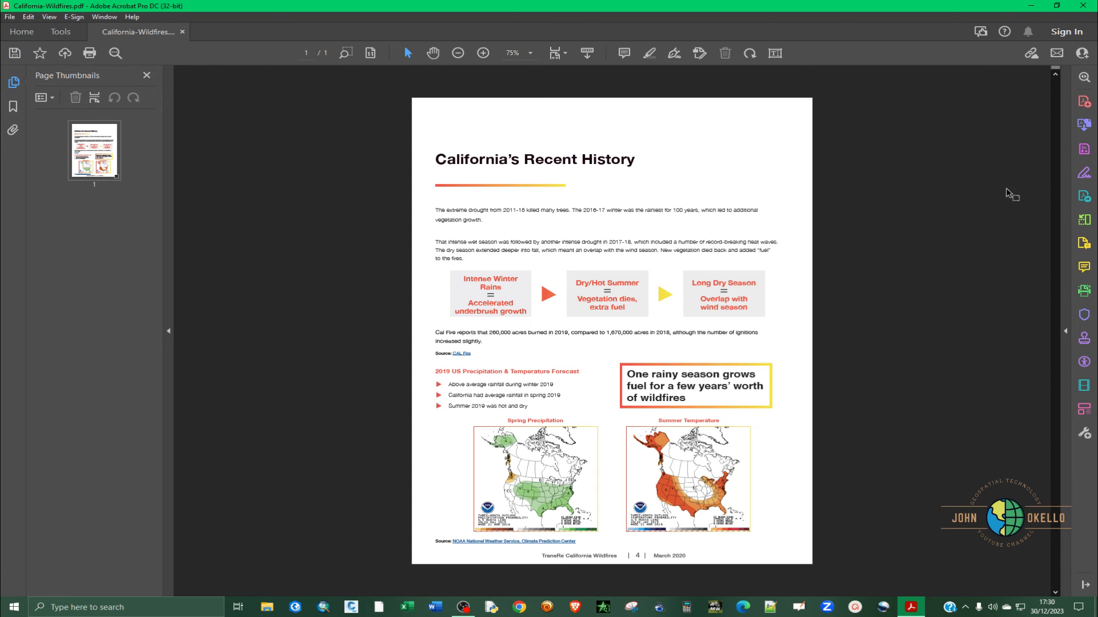